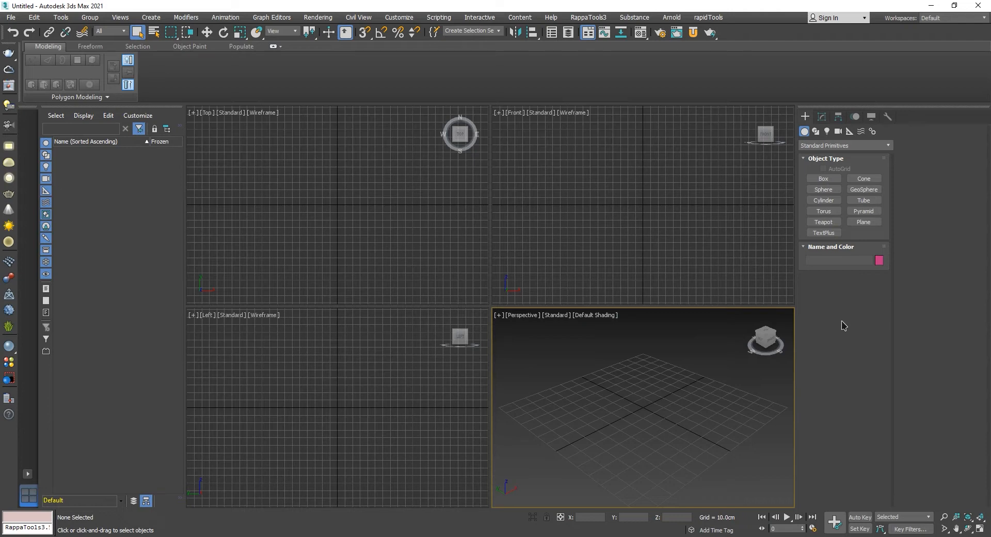
mouse_move(834, 265)
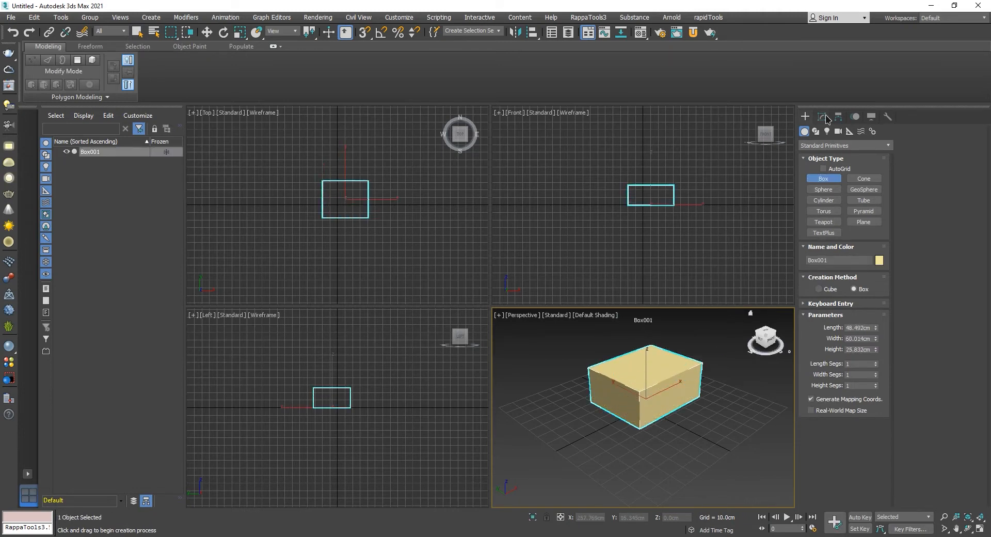
- Show Box001's editable parameters in the Modify panel
click(821, 117)
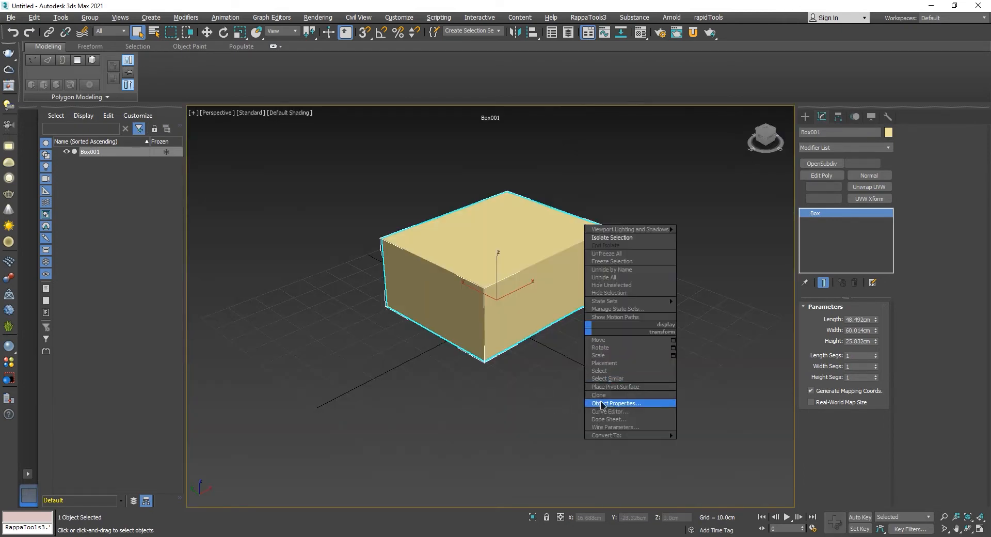
- Convert Box001 to Editable Poly, delete its top face, and switch to Vertex mode
click(607, 435)
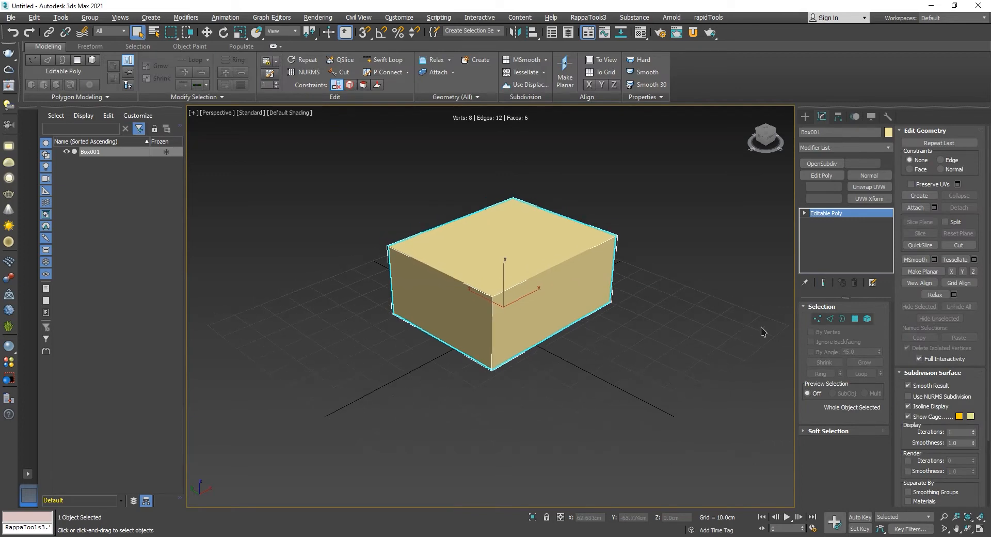
click(855, 319)
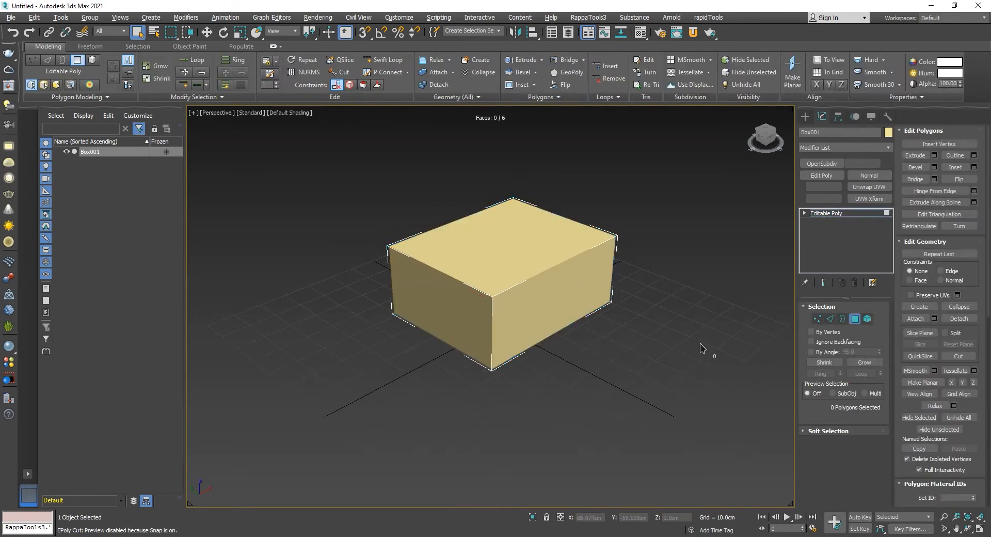
click(506, 247)
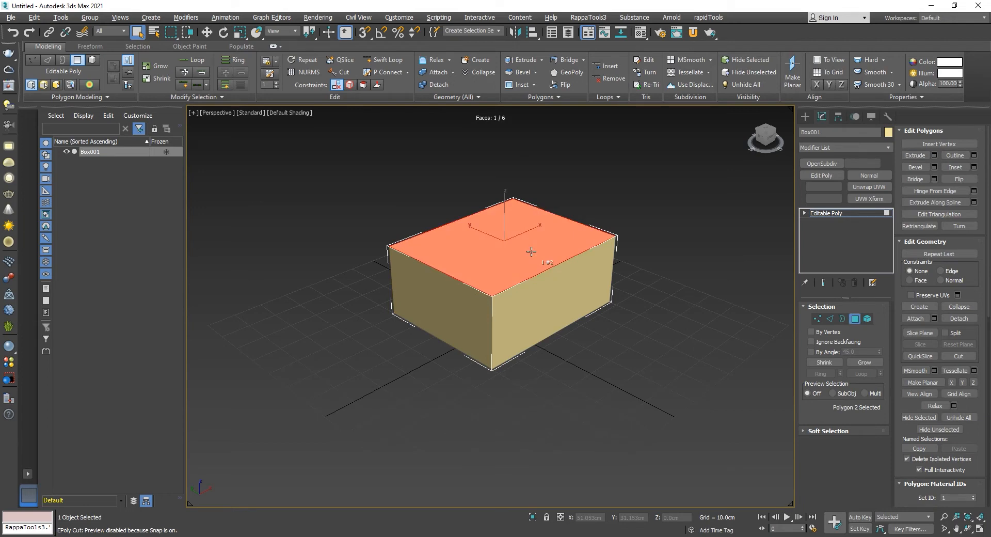
click(635, 294)
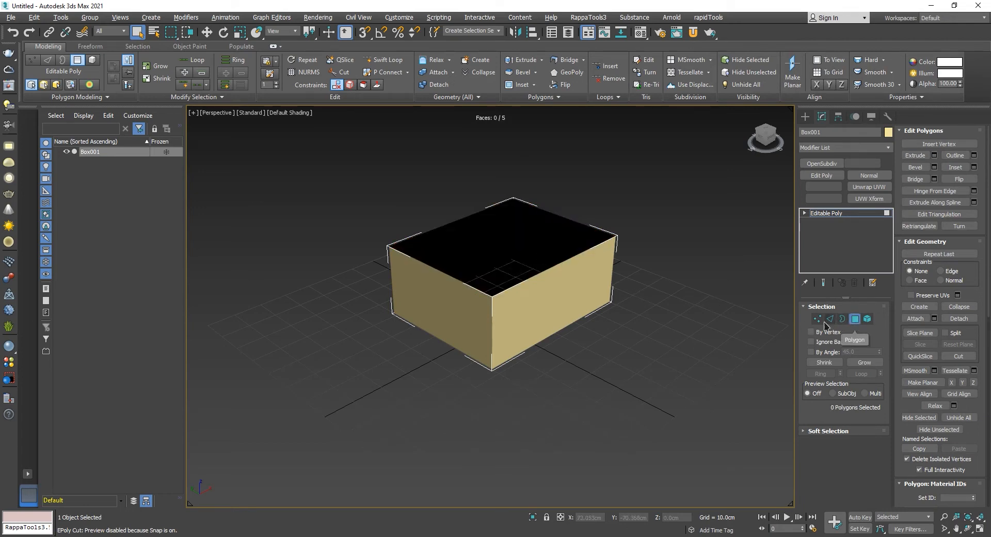
click(816, 319)
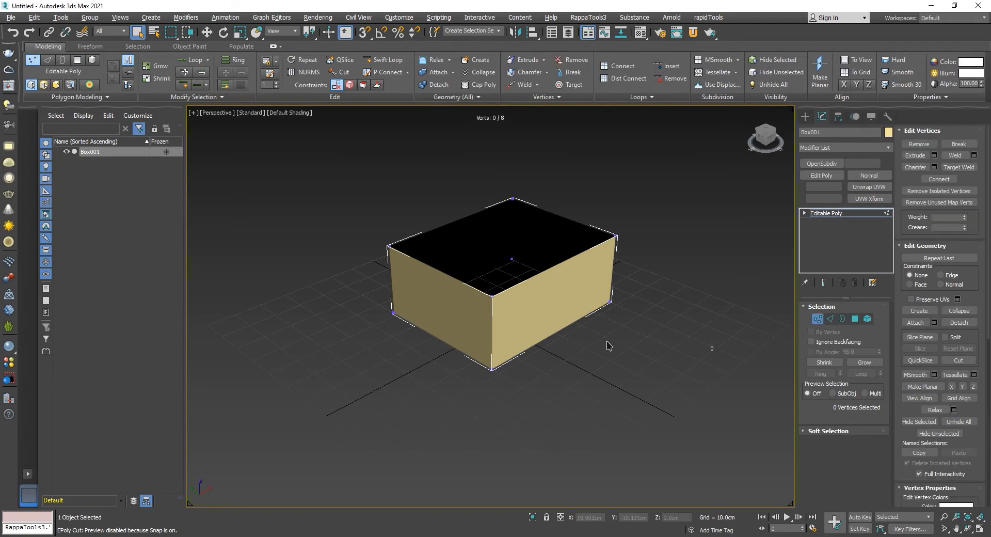
- Move a top corner vertex outward so Box001 becomes skewed
click(512, 200)
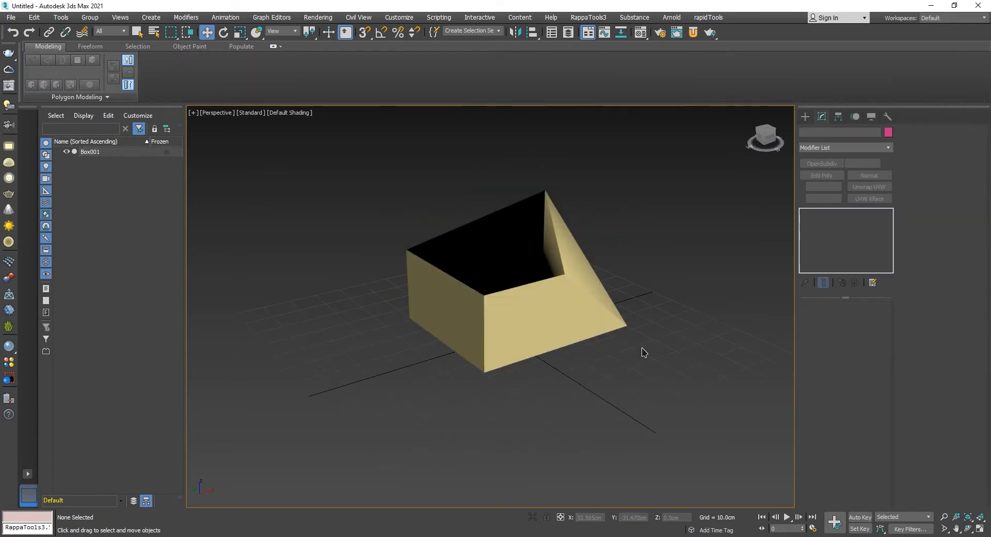
click(435, 257)
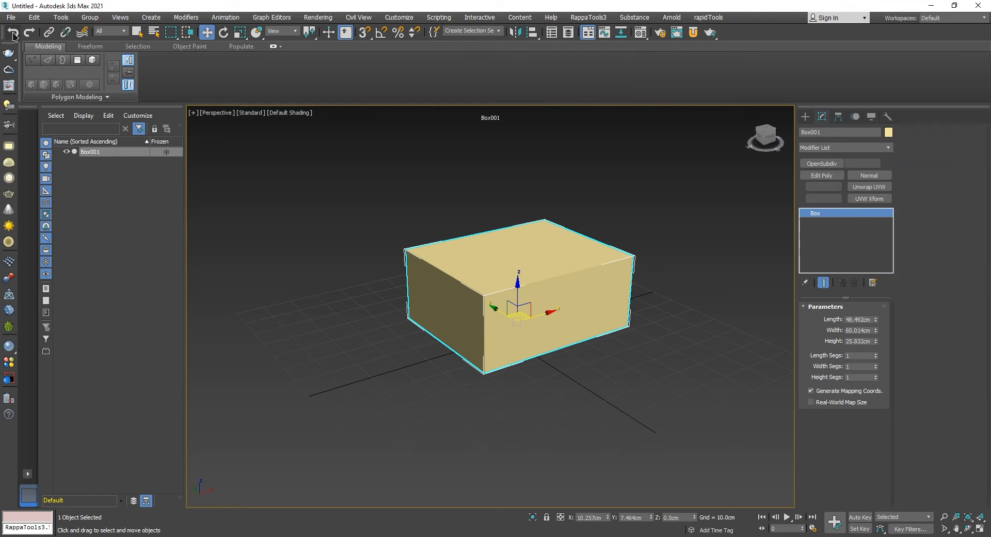
mouse_move(437, 216)
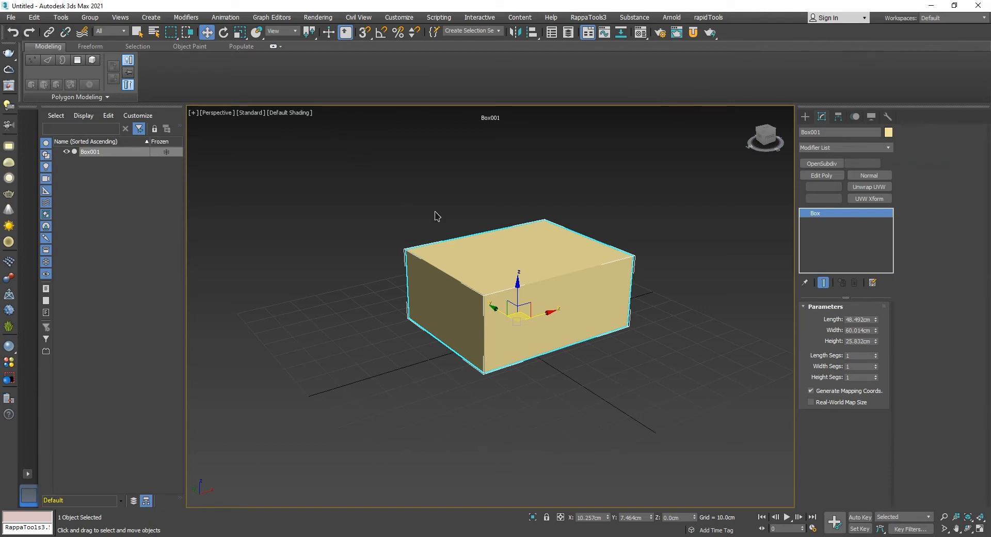
mouse_move(796, 293)
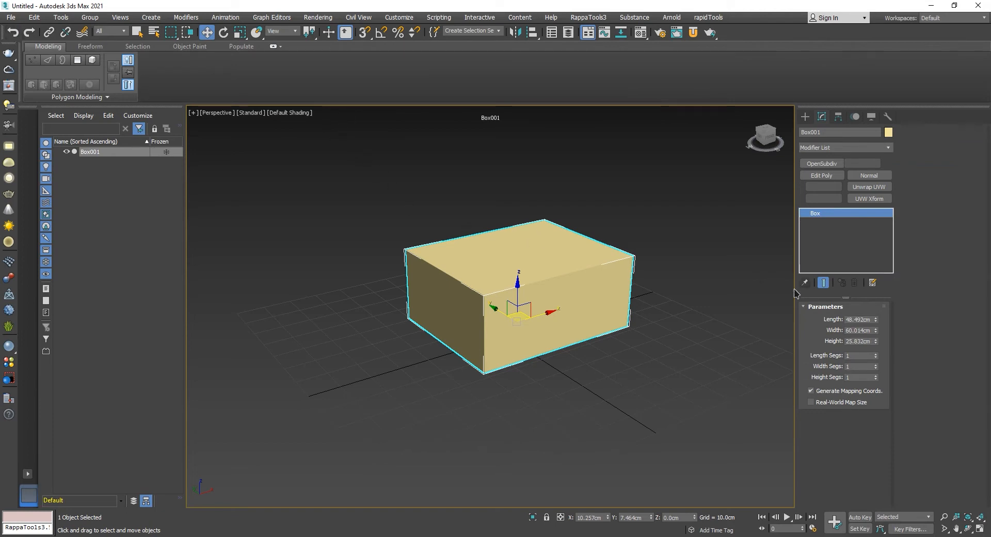
mouse_move(841, 438)
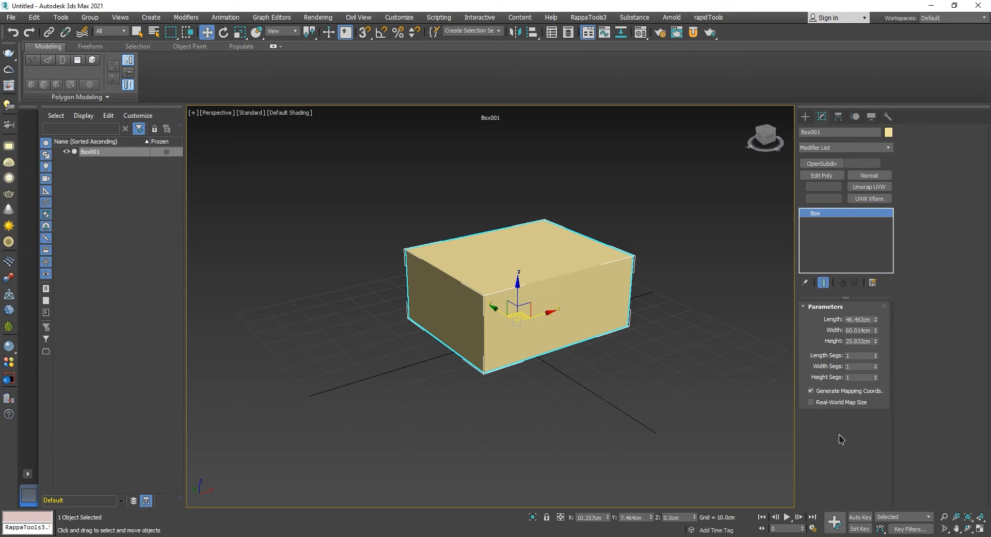
mouse_move(464, 66)
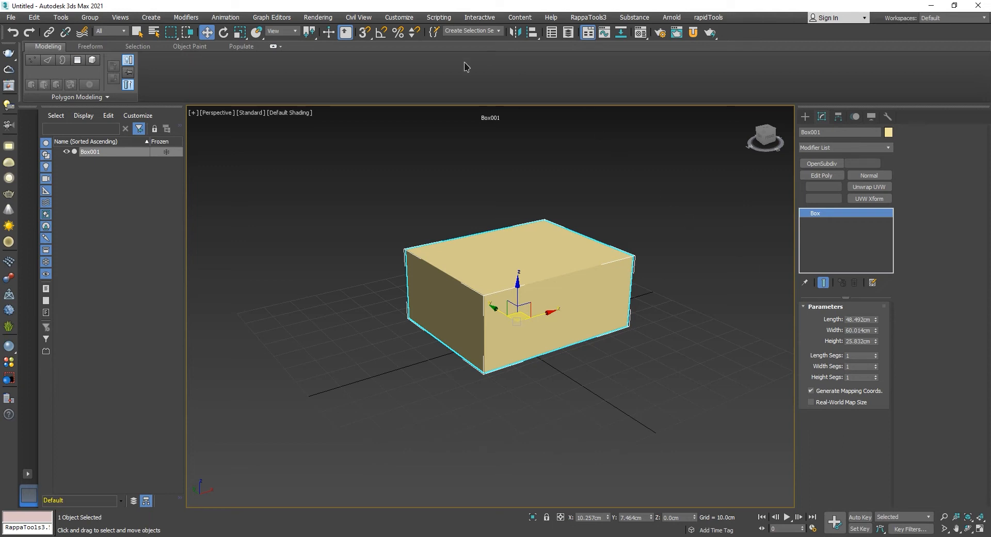
- Bring up the Customize menu to reach the program preferences
click(398, 18)
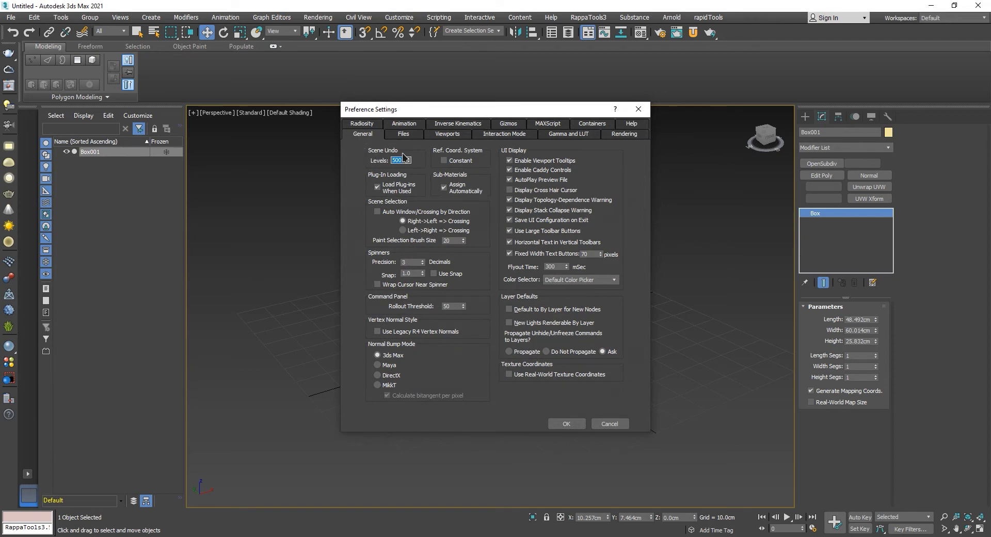
mouse_move(421, 174)
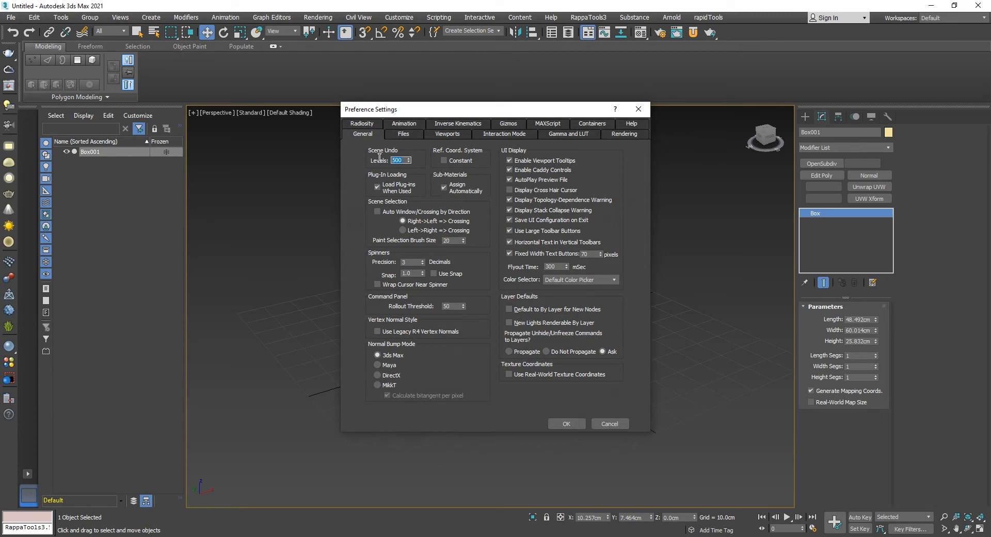
mouse_move(457, 172)
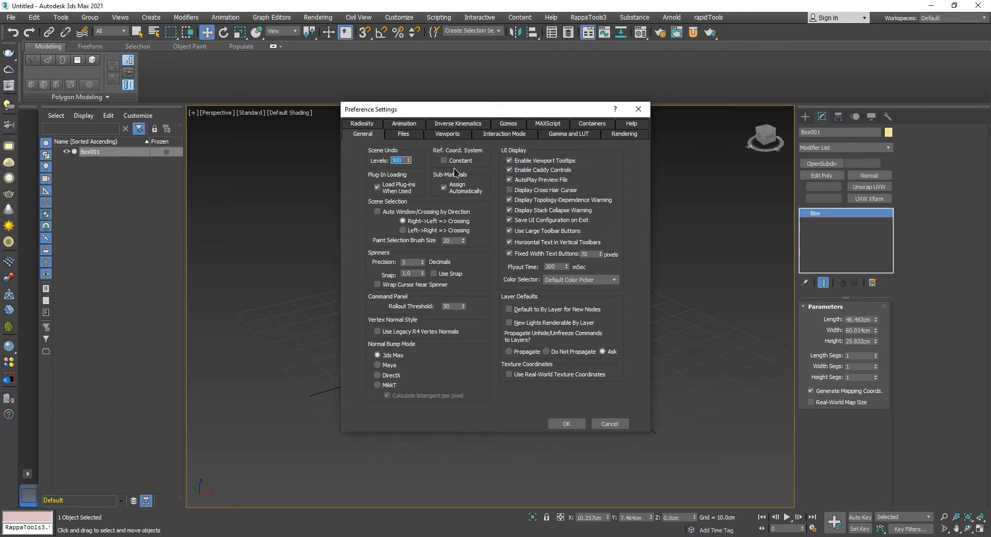
mouse_move(432, 175)
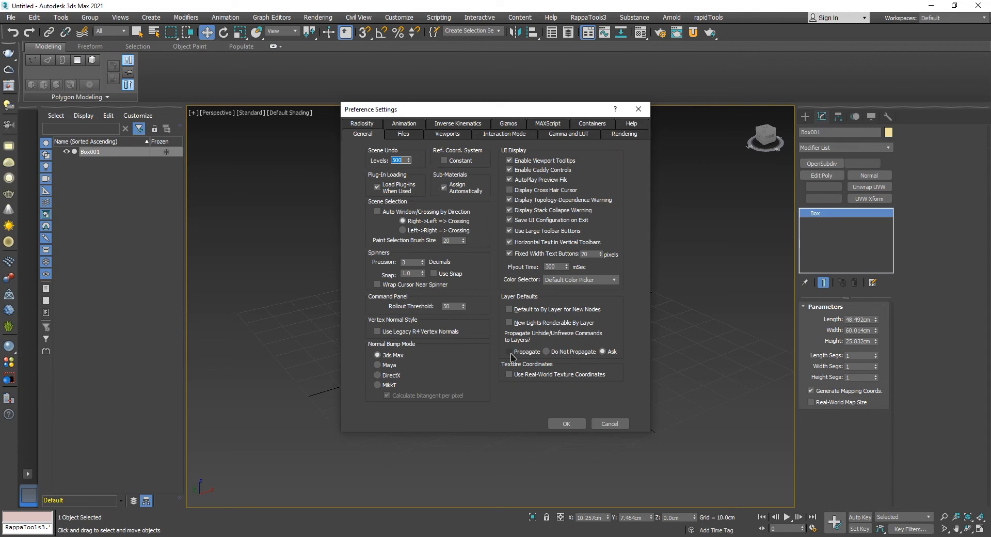
- Confirm Scene Undo Levels at 500 and deselect Box001
click(564, 423)
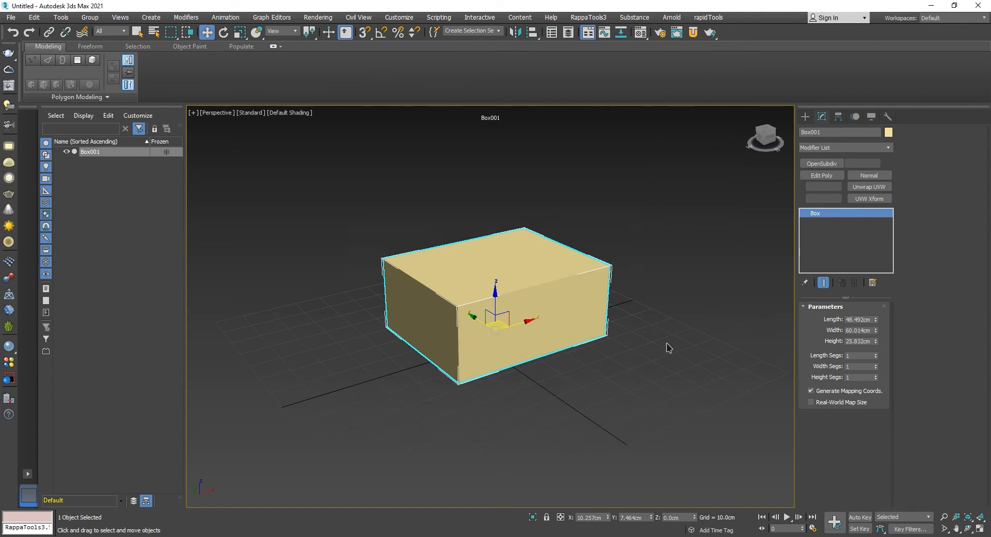
click(685, 319)
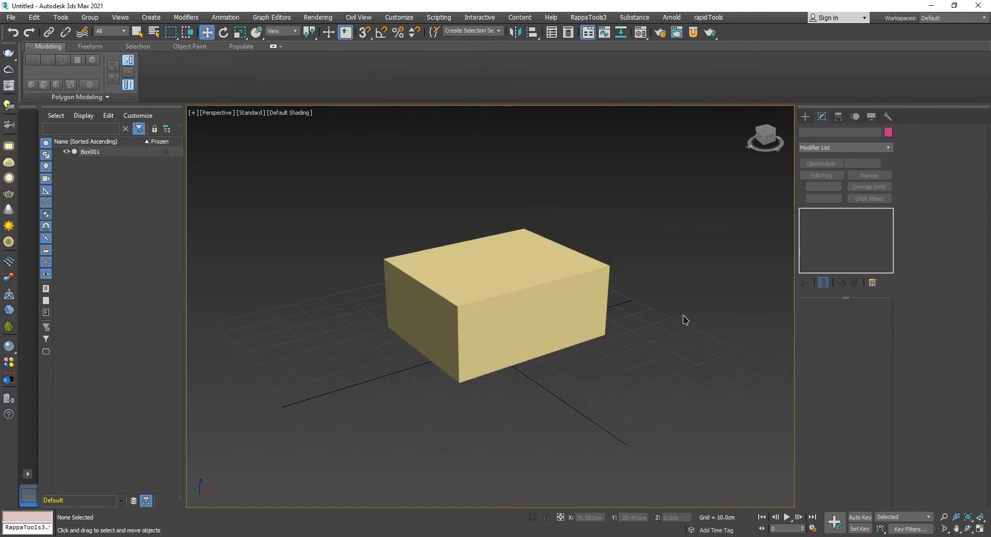
mouse_move(684, 321)
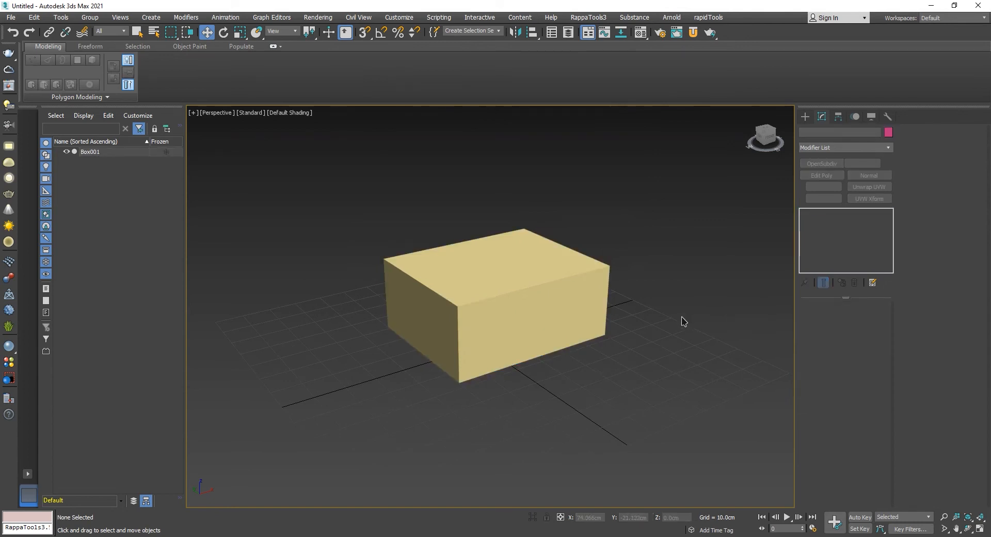